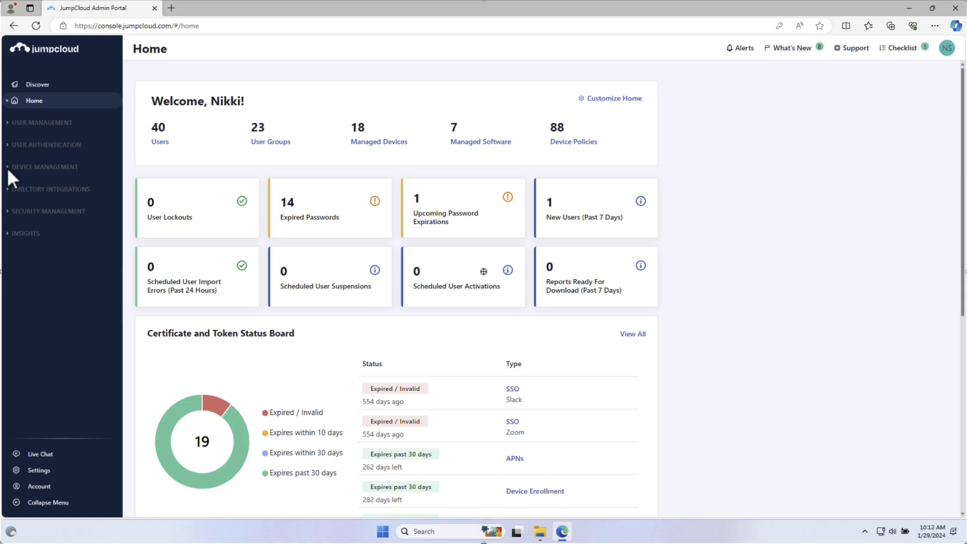
Go to Device Management > Devices, dismiss the JumpCloud Go notice, and show all 18 devices
click(45, 166)
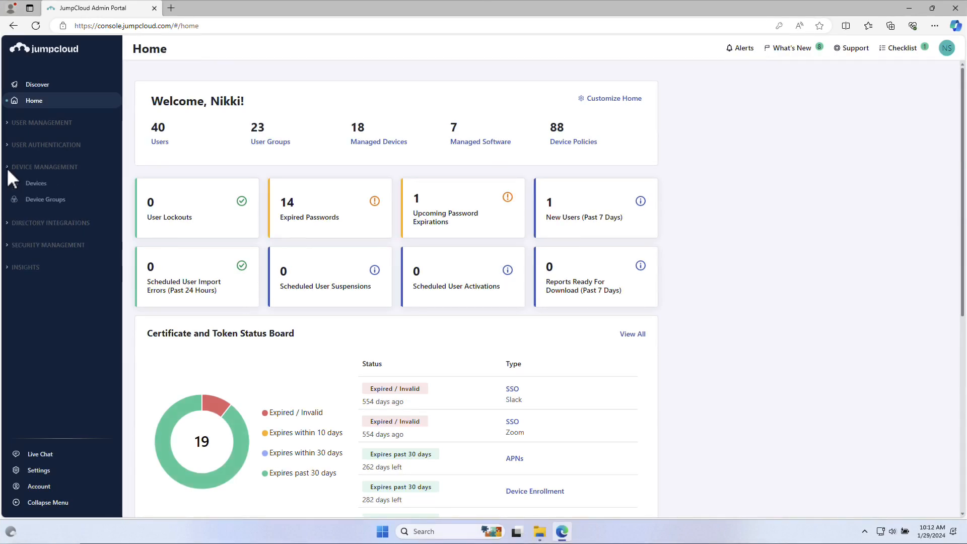
click(36, 183)
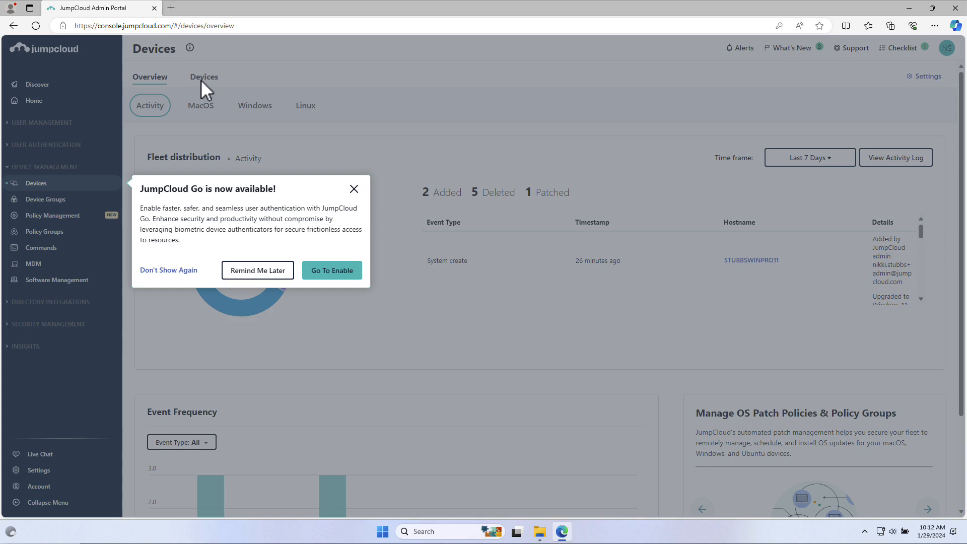
click(354, 188)
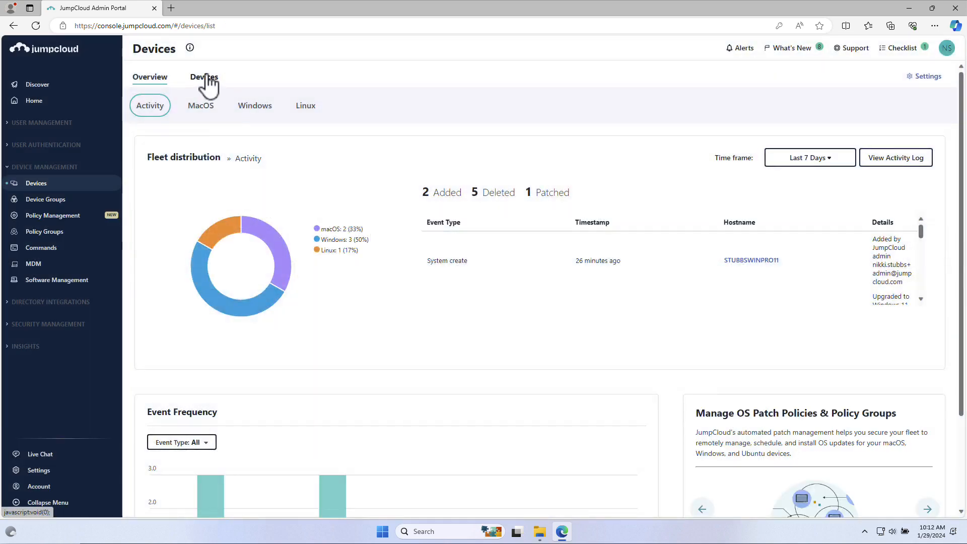
click(204, 77)
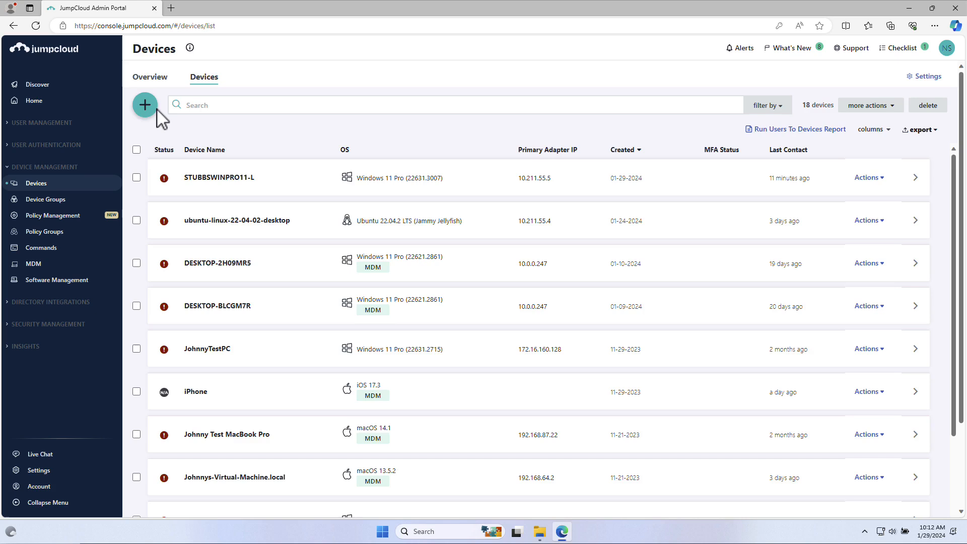
Start adding a new device and show its Windows enrollment instructions
click(145, 104)
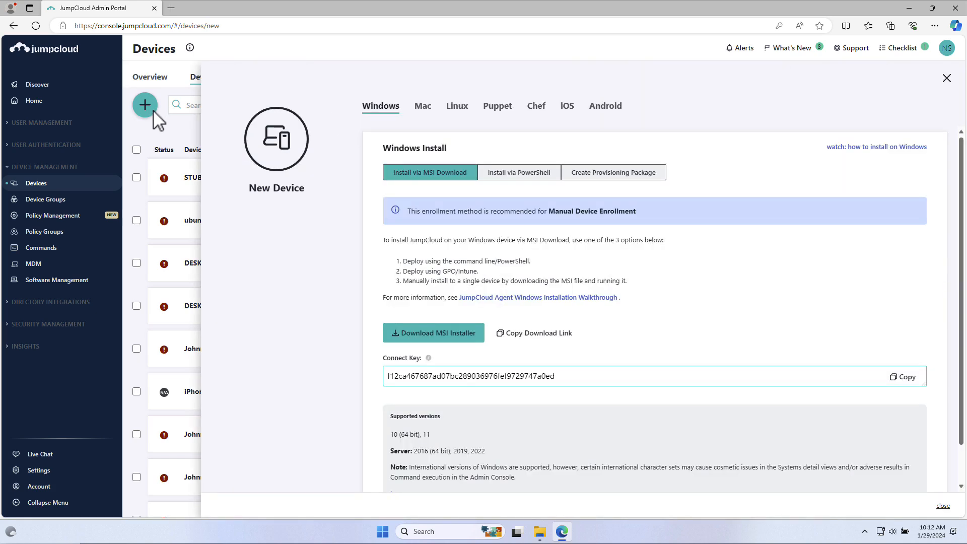
mouse_move(299, 90)
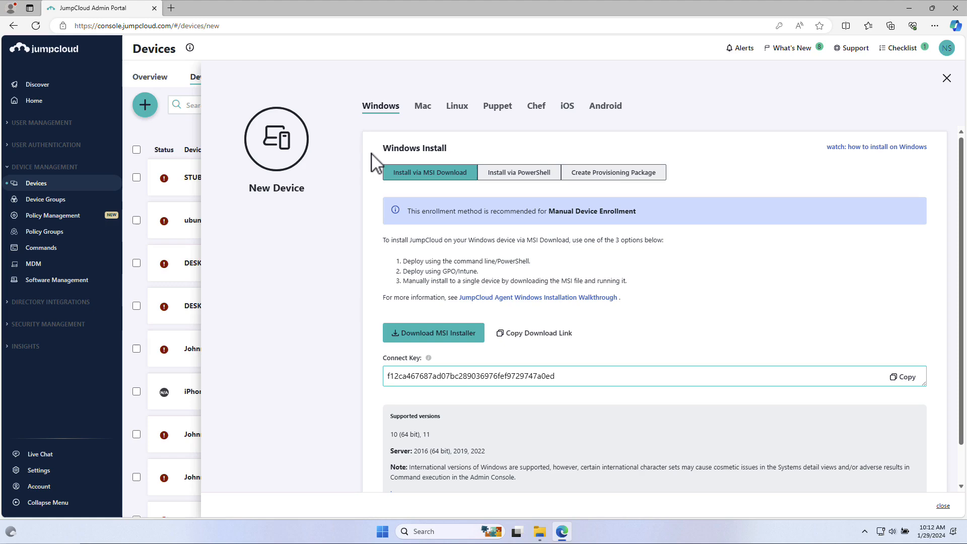
click(33, 101)
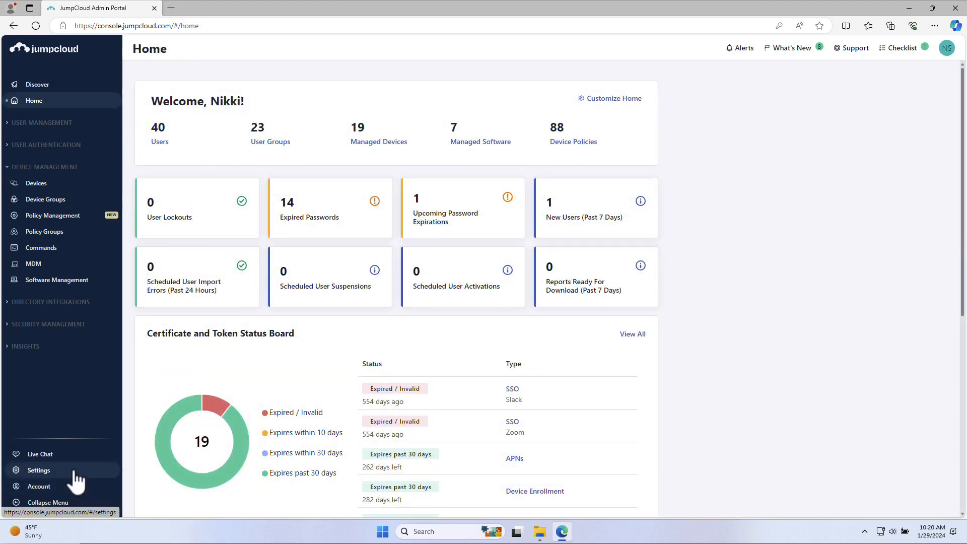
click(38, 470)
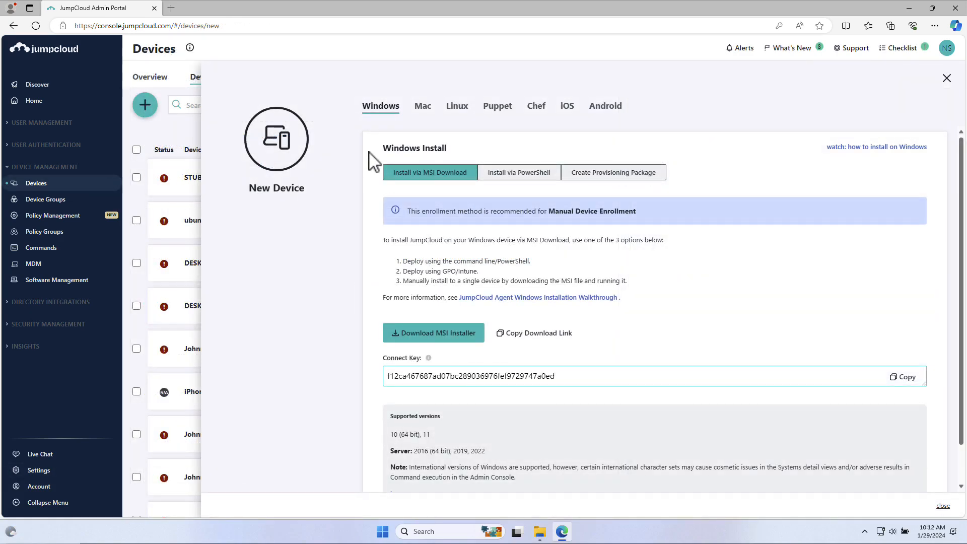
mouse_move(426, 197)
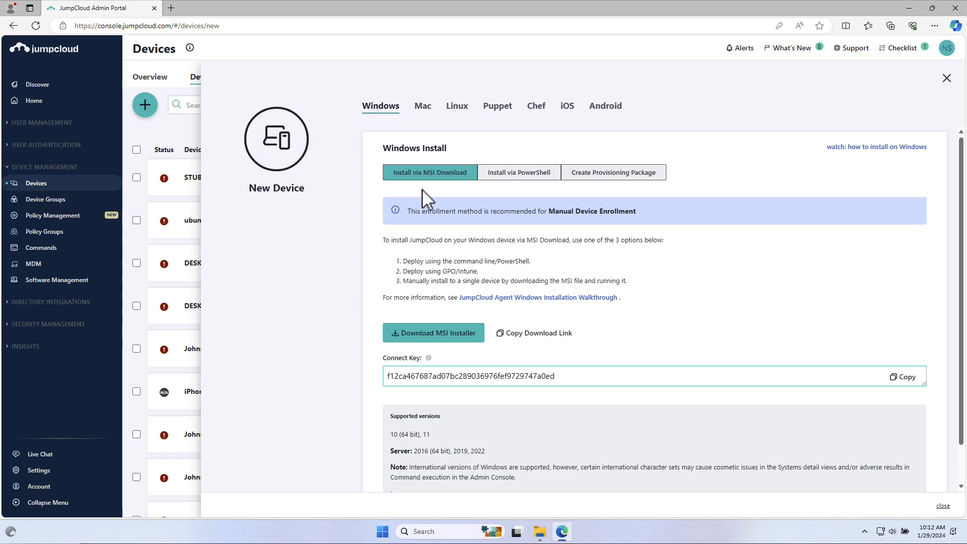
click(518, 172)
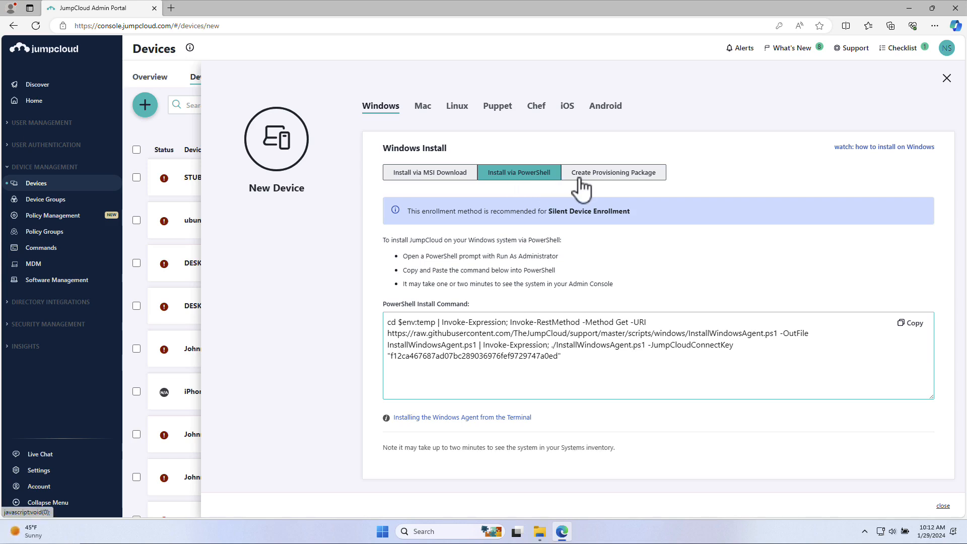
click(612, 172)
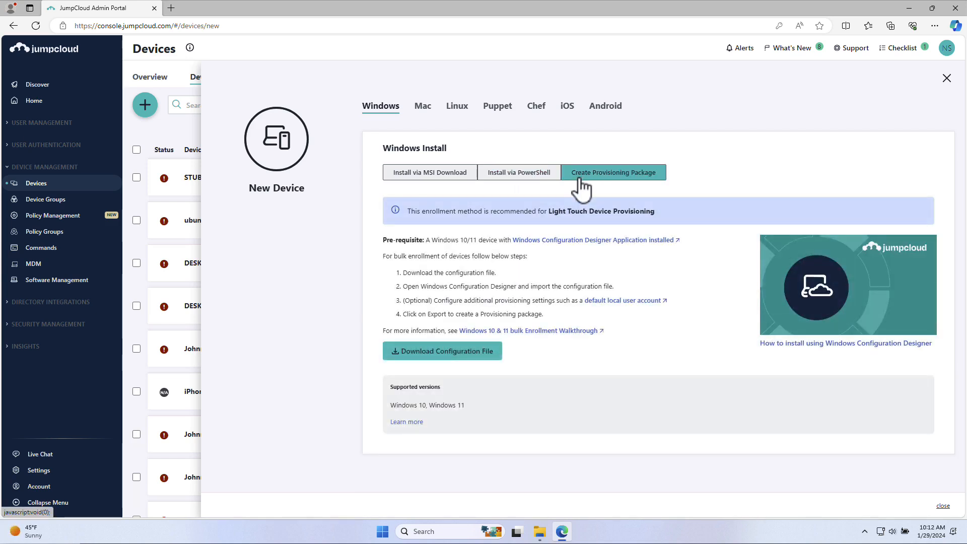
mouse_move(496, 194)
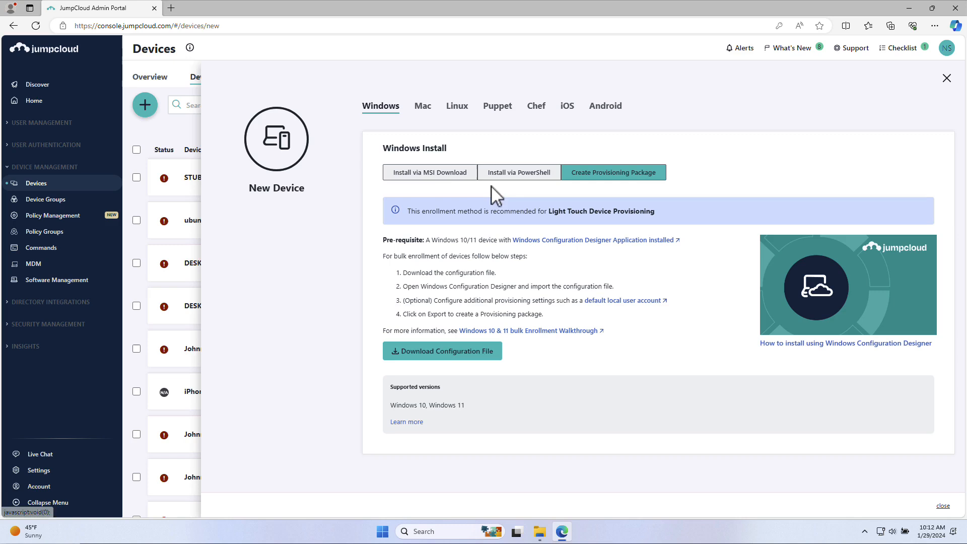
mouse_move(424, 185)
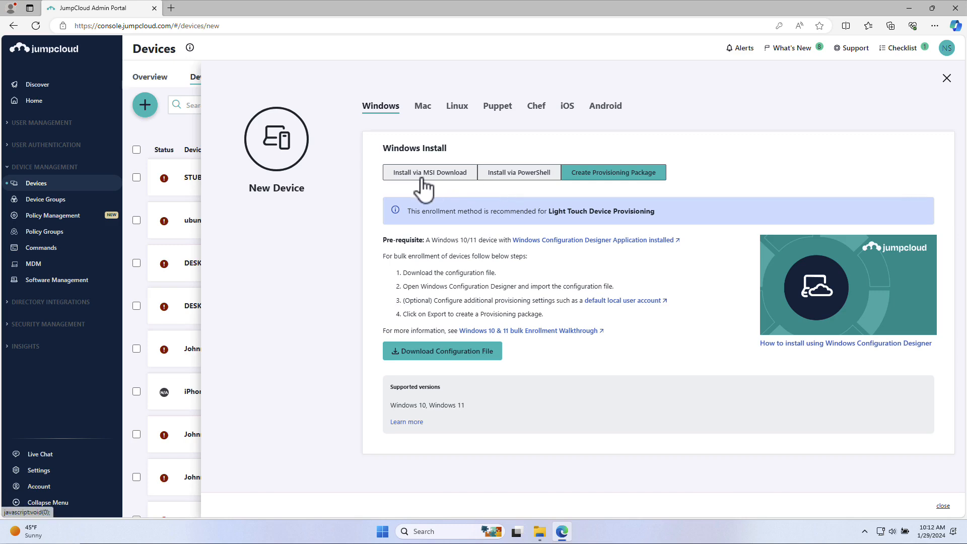
click(429, 172)
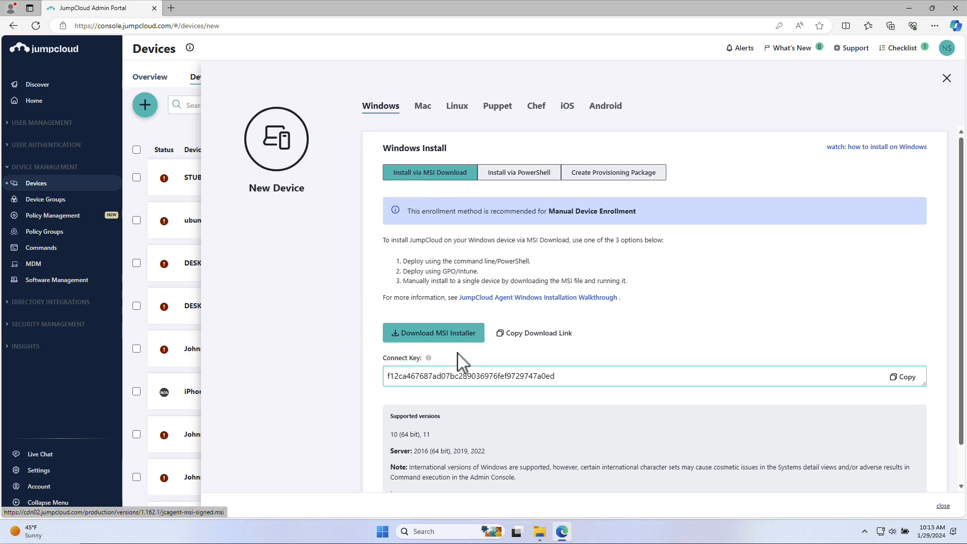
Download the jcagent-msi-signed.msi installer and copy the Connect Key
click(433, 332)
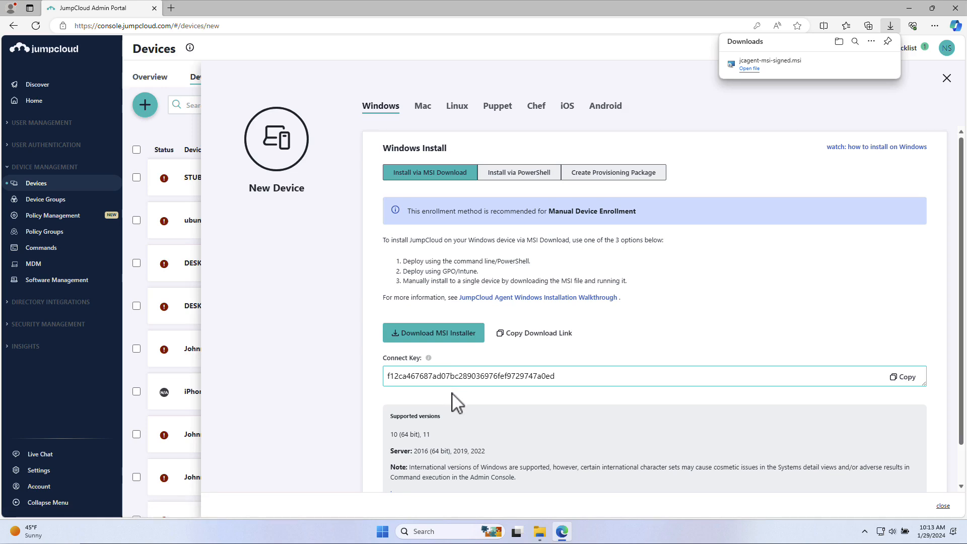
mouse_move(918, 398)
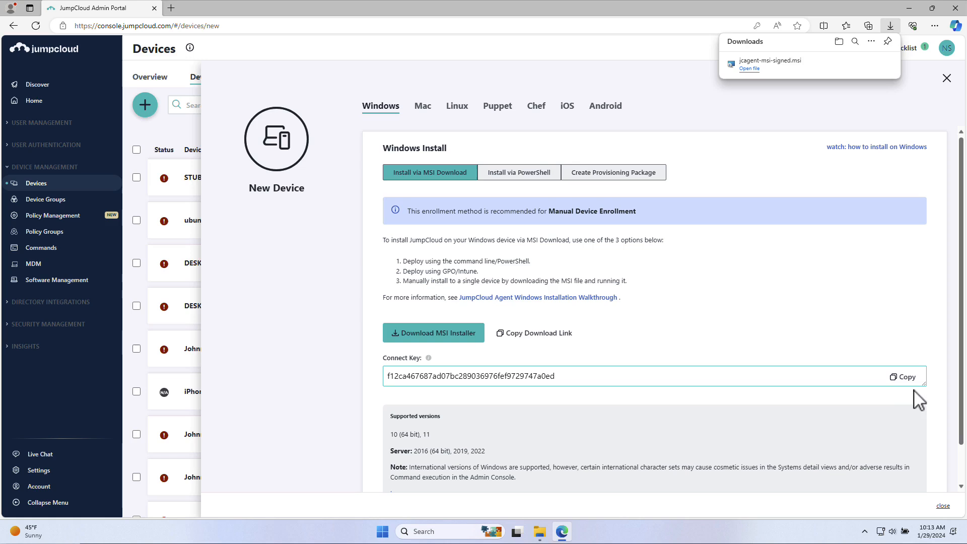
click(904, 377)
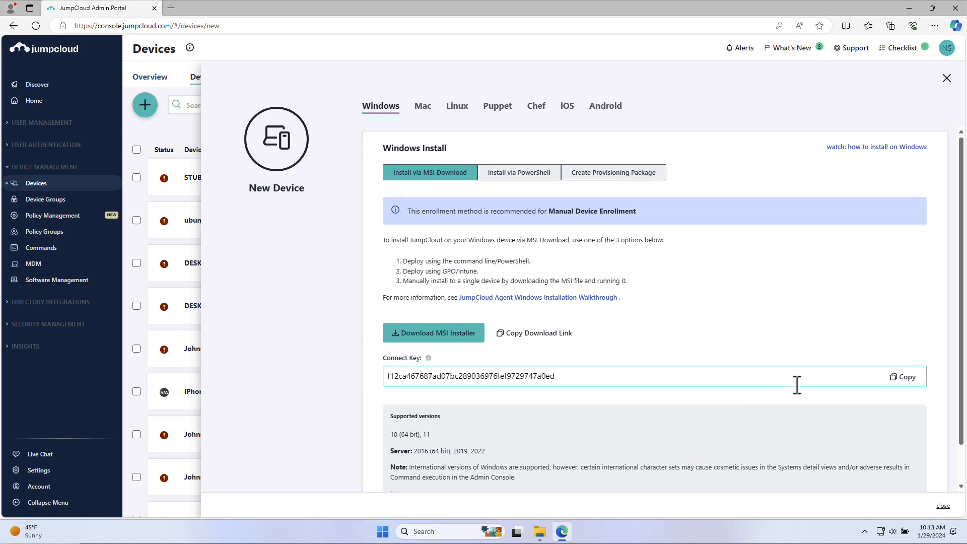
Scroll to the MSI installer's supported versions: Windows 10, 11 and Server 2016–2022
scroll(down, 3)
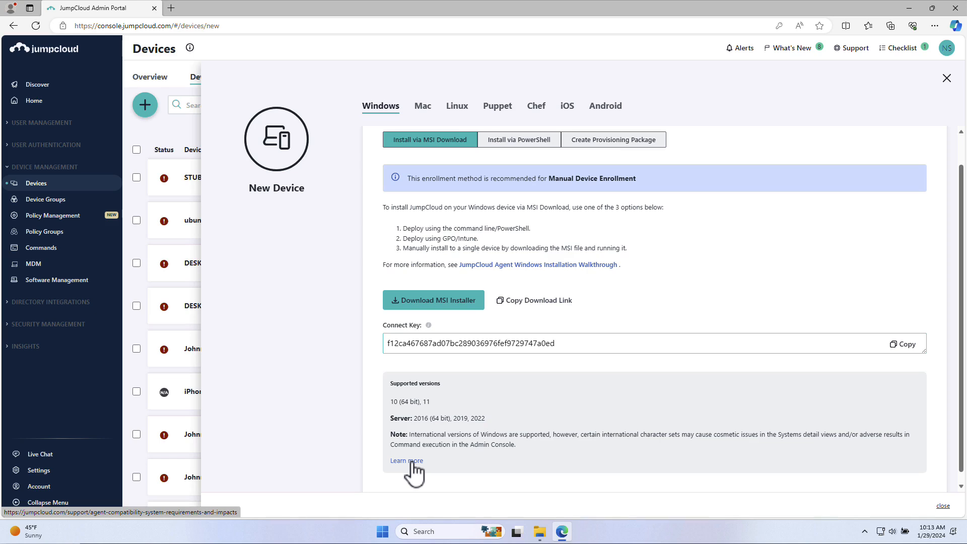
mouse_move(548, 524)
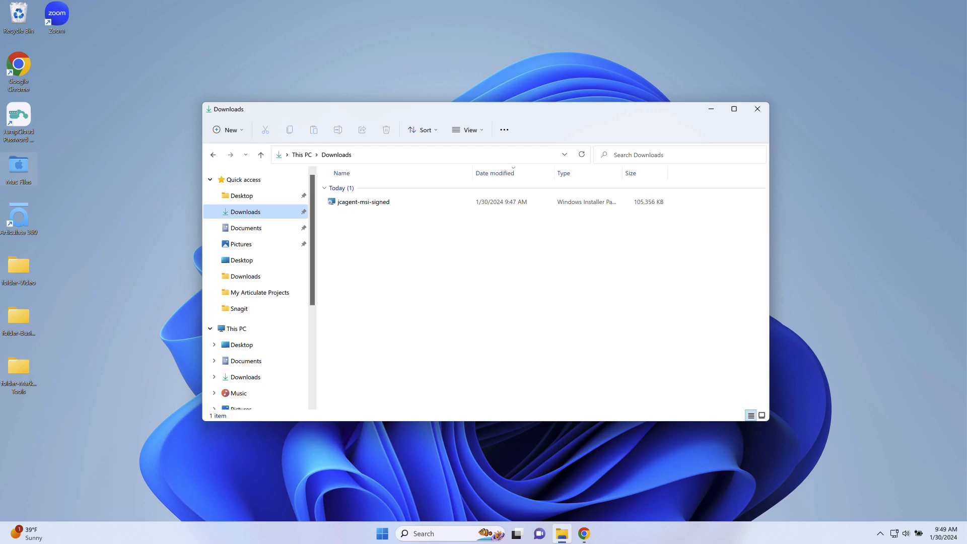
Launch the downloaded jcagent-msi-signed installer from Downloads
click(363, 201)
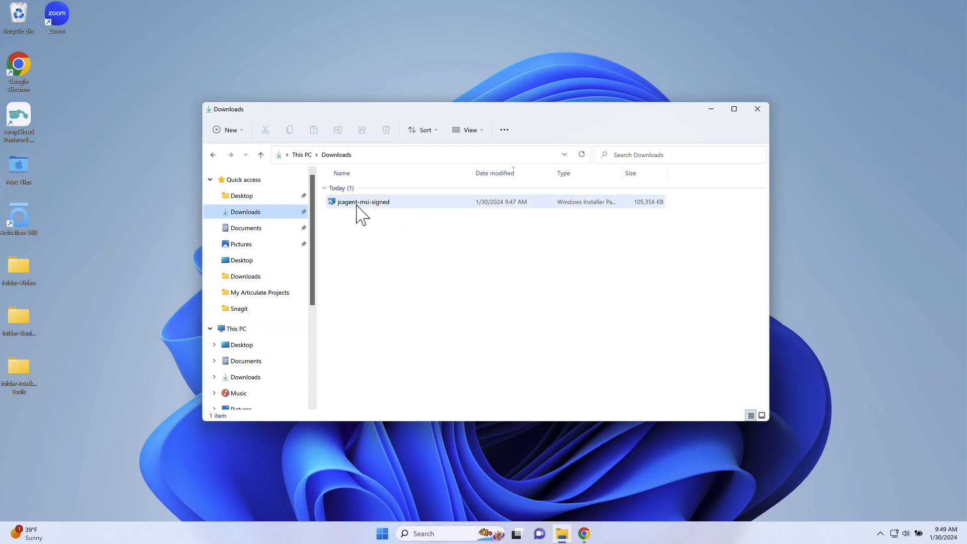
click(363, 201)
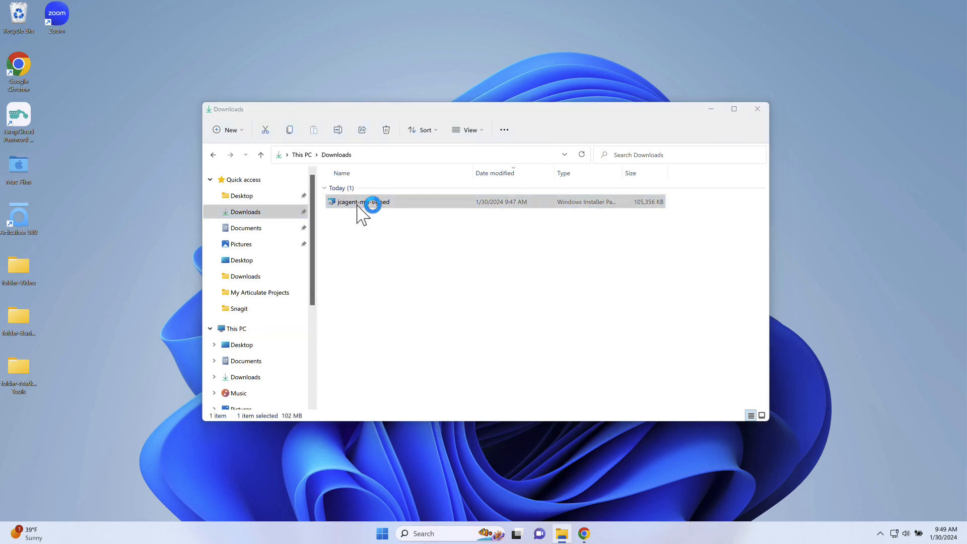
double_click(363, 202)
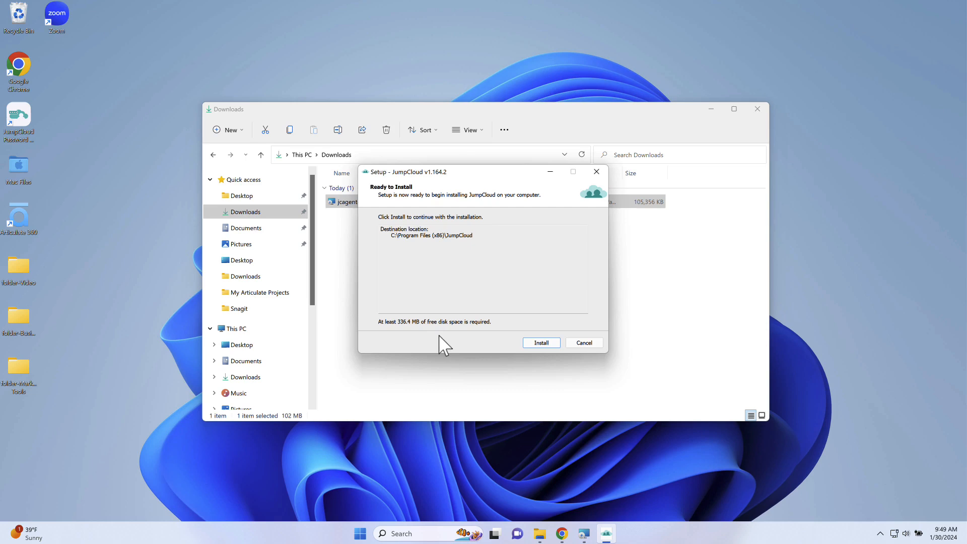
click(540, 342)
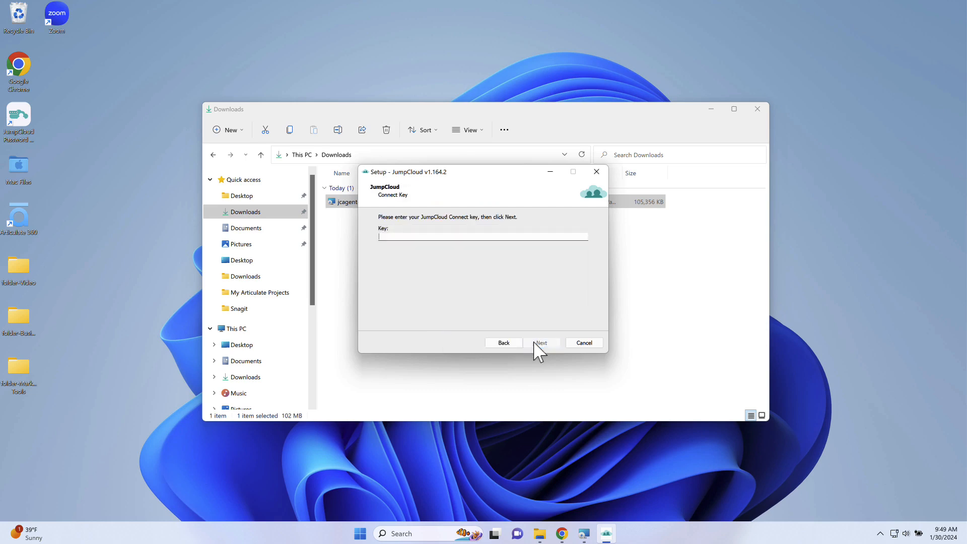
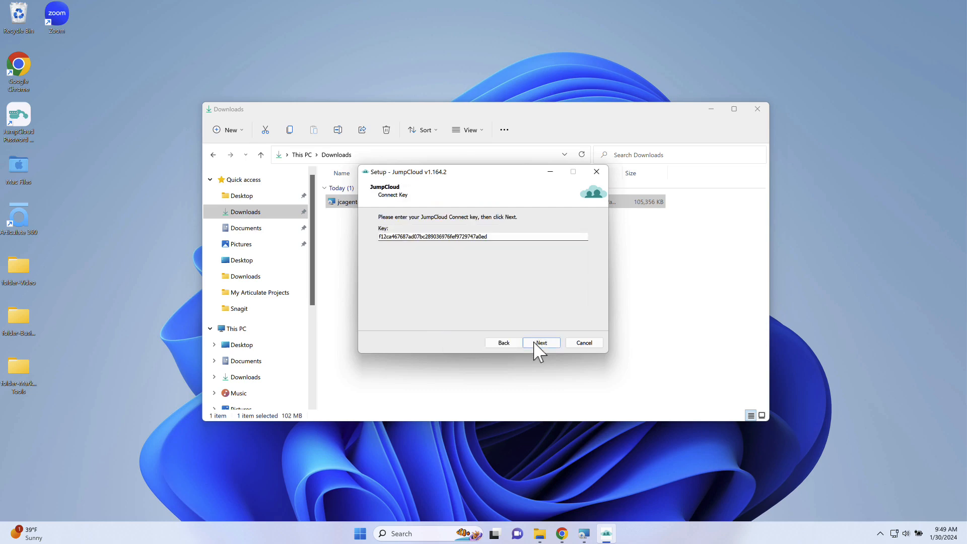
click(540, 343)
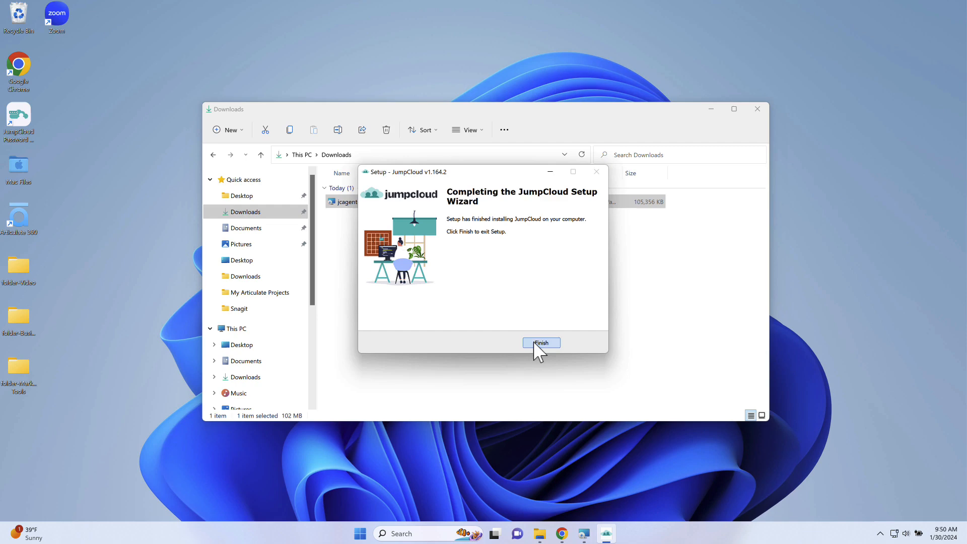
click(541, 342)
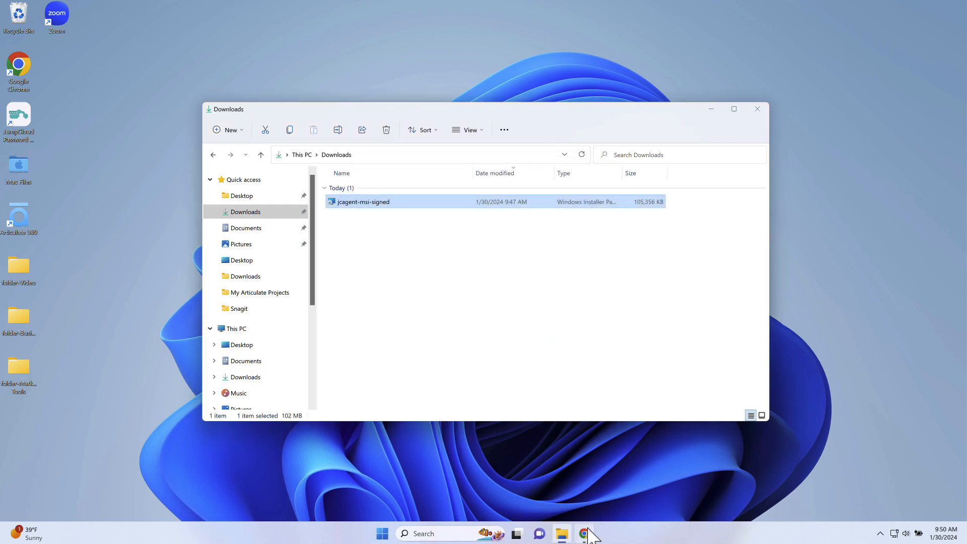
Back in the portal, close the New Device panel and open STUBBSWINPRO11
click(582, 533)
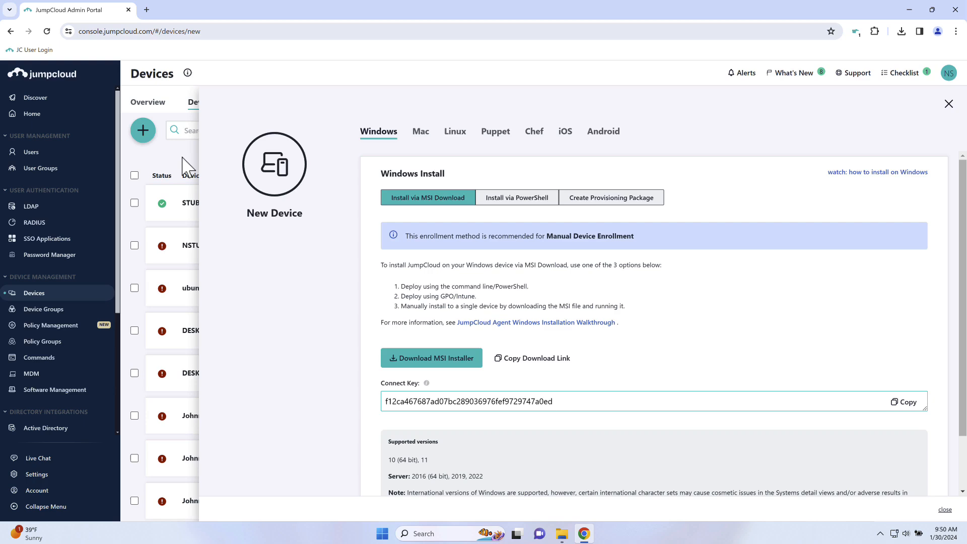
mouse_move(955, 112)
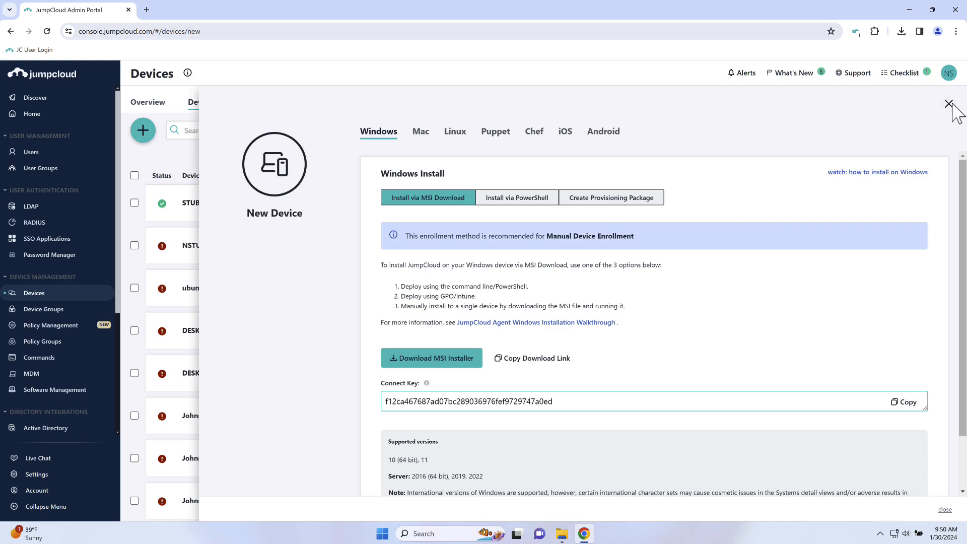
click(948, 104)
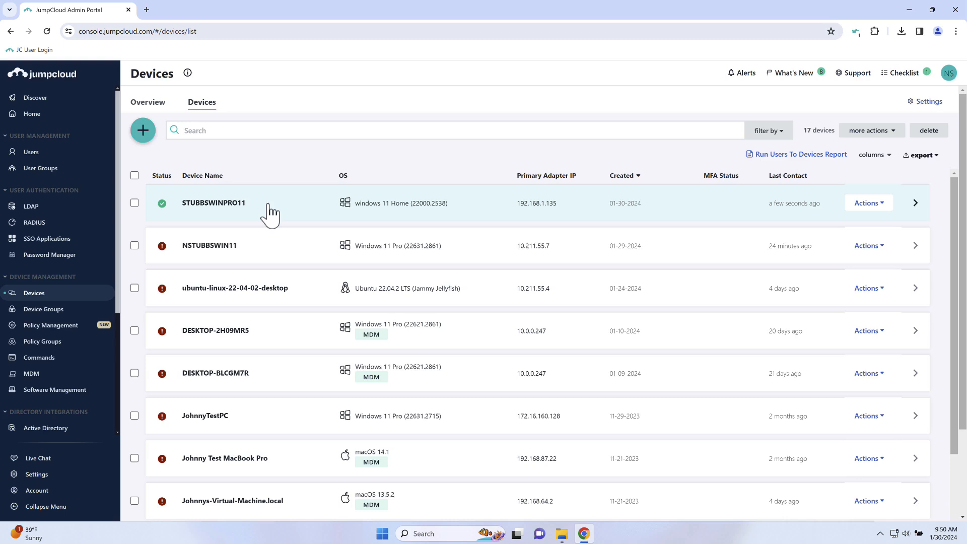
click(213, 202)
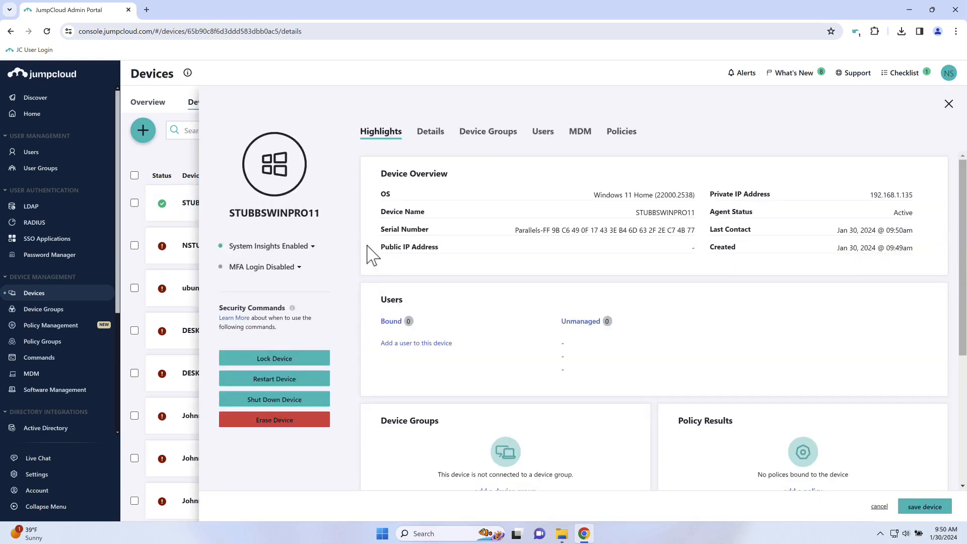
scroll(down, 3)
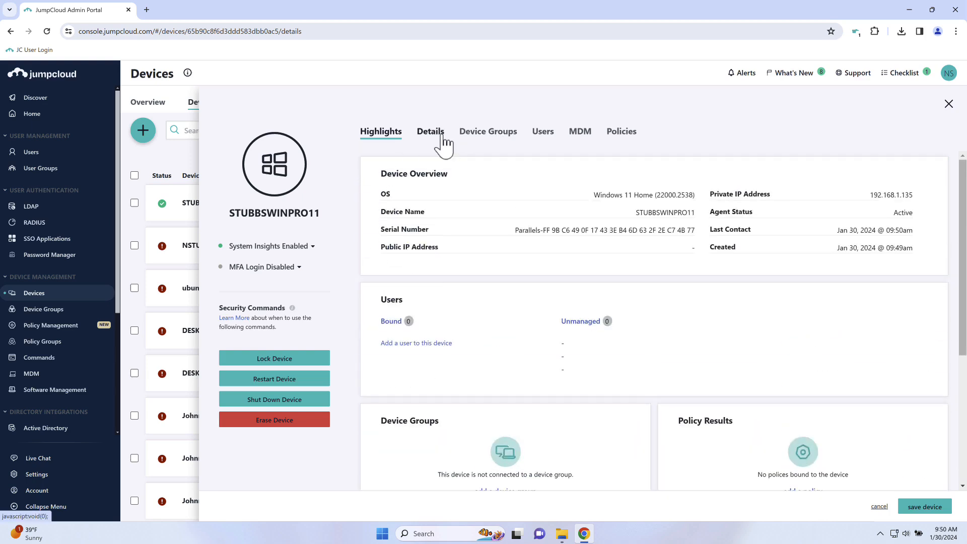
click(430, 131)
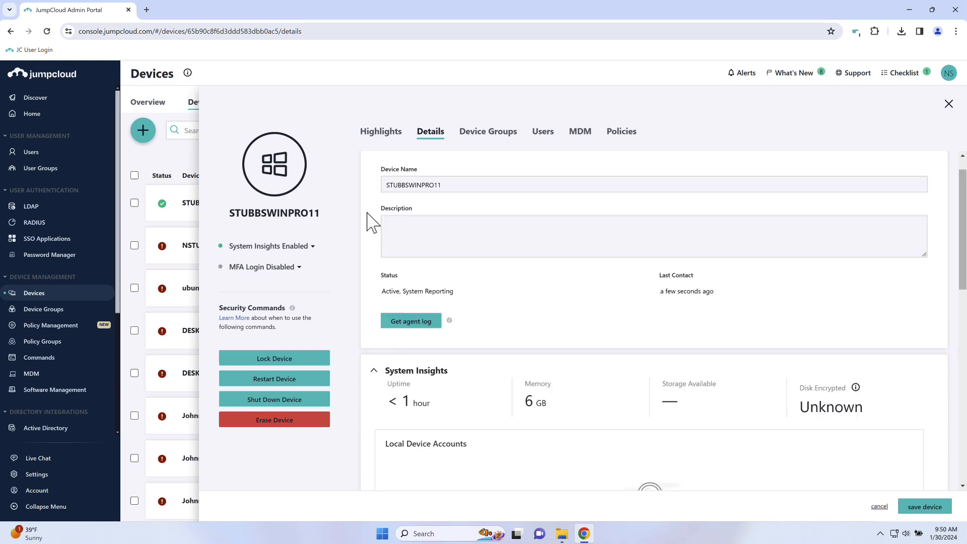
scroll(down, 3)
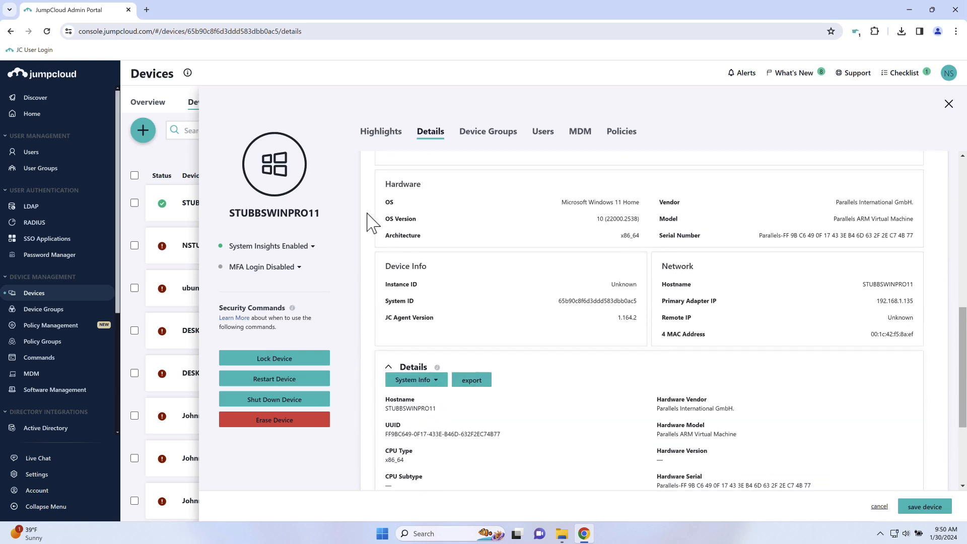
scroll(down, 3)
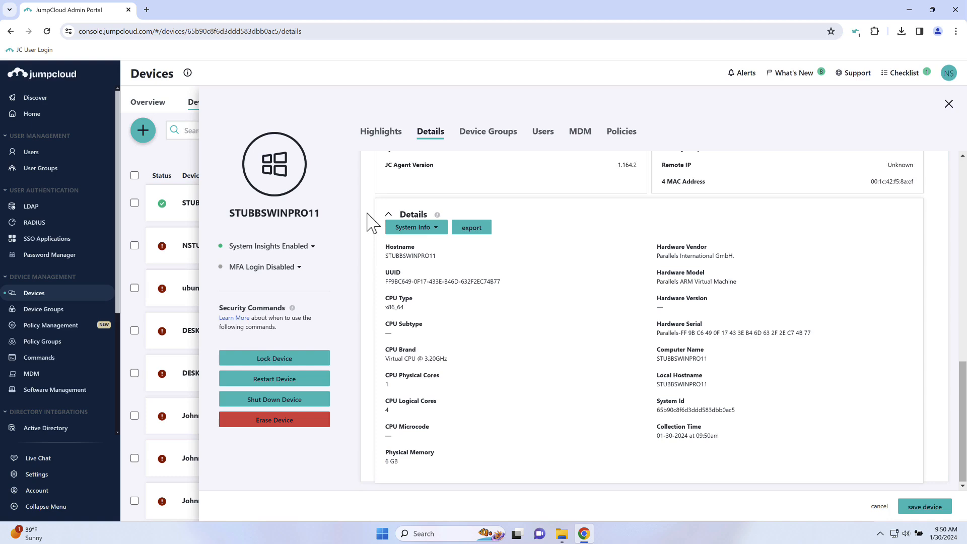
click(542, 131)
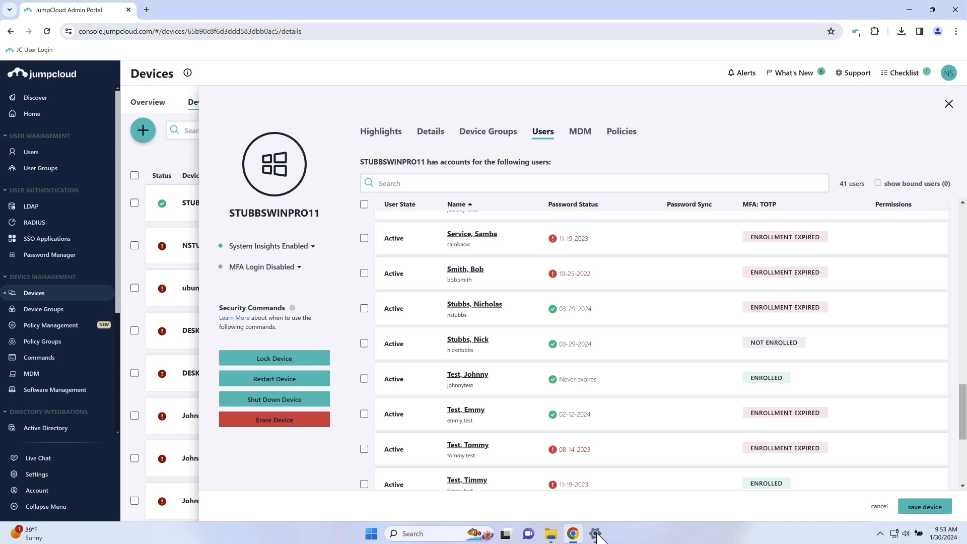
click(364, 309)
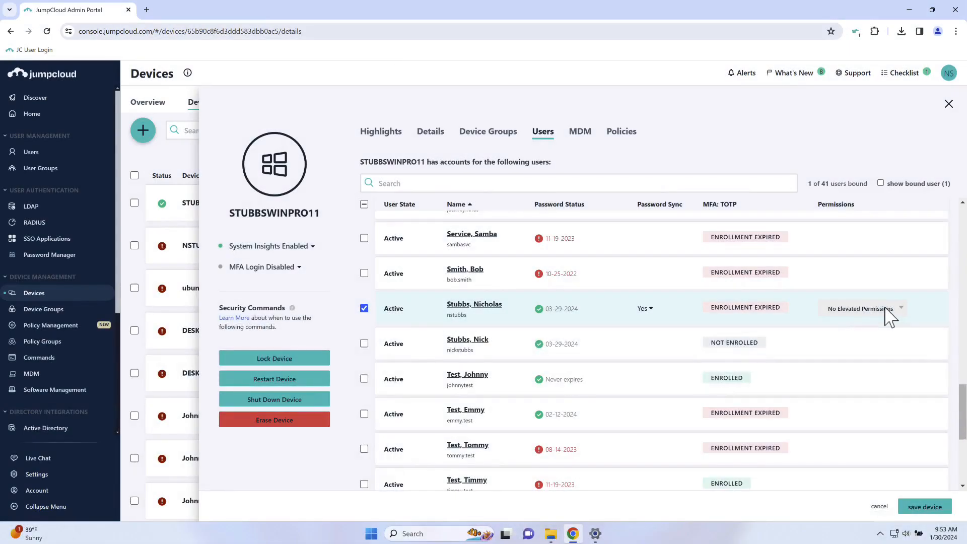
click(860, 307)
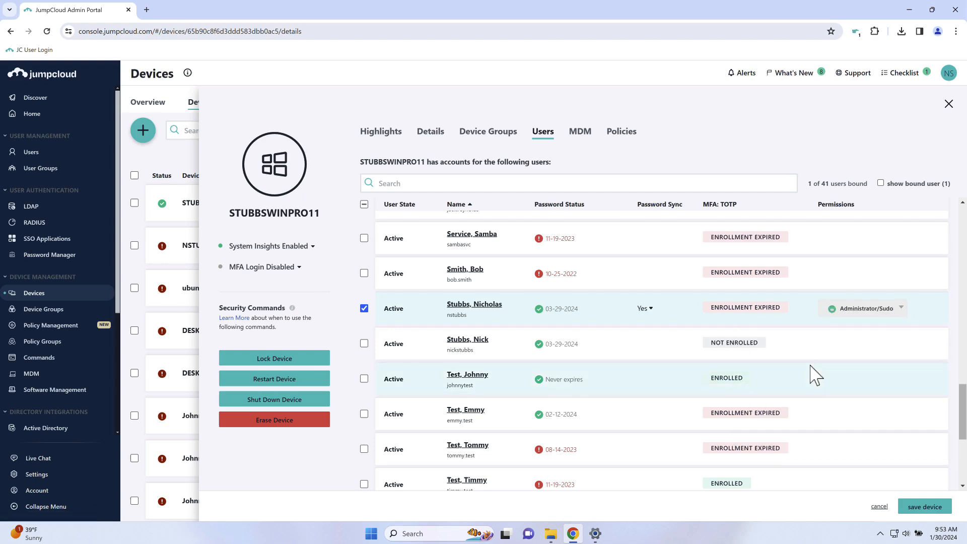
click(923, 505)
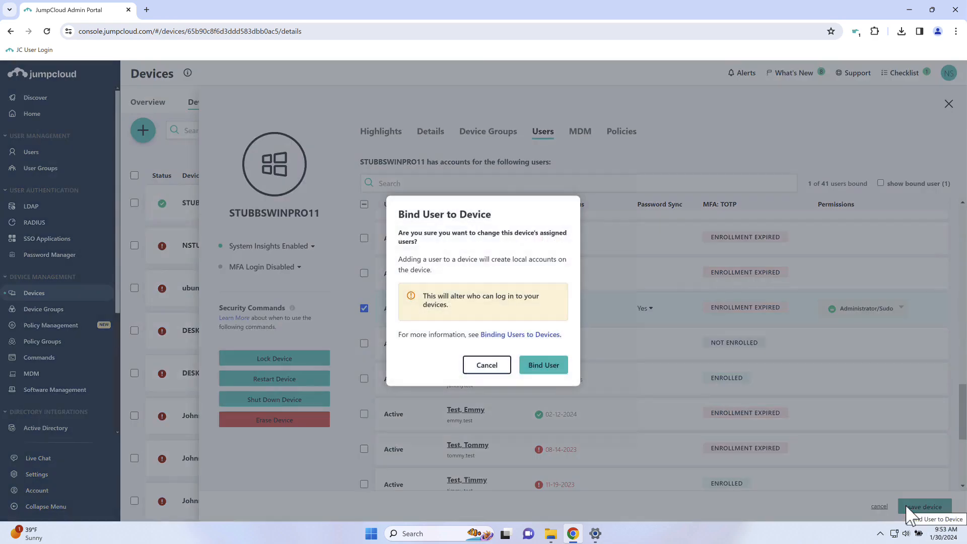
click(542, 364)
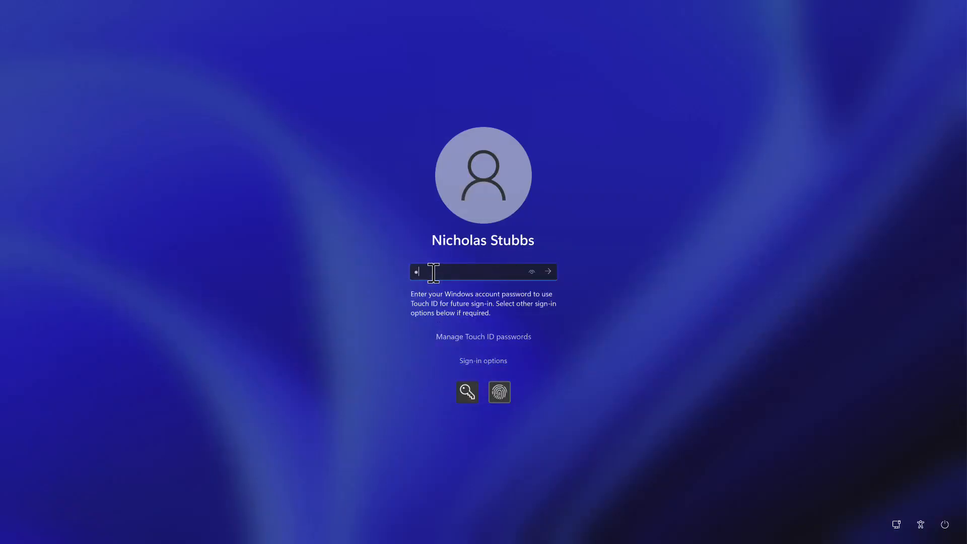
text(password)
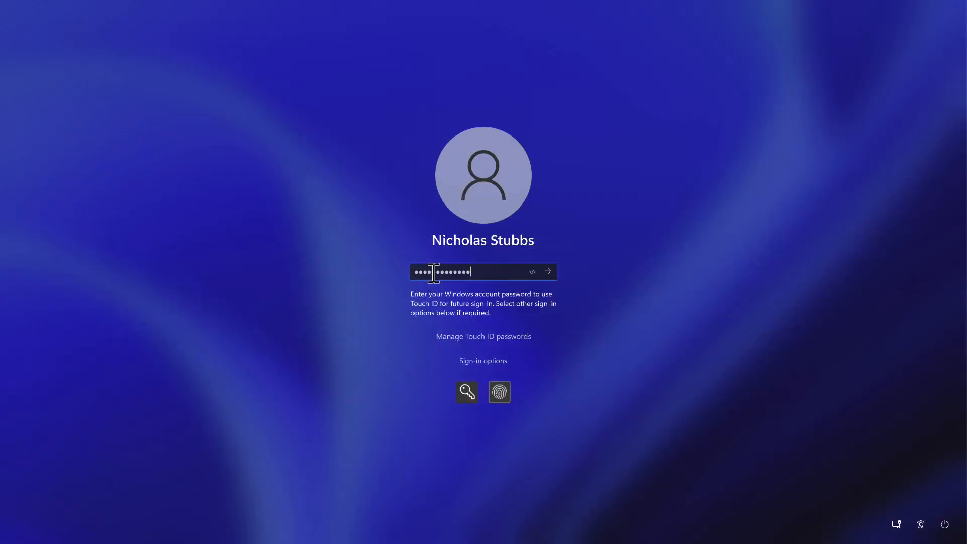
click(547, 271)
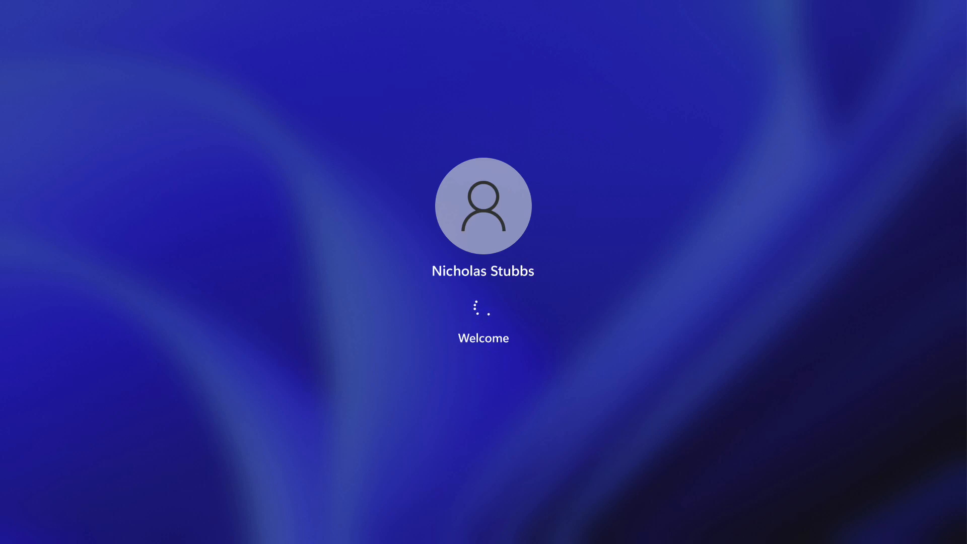